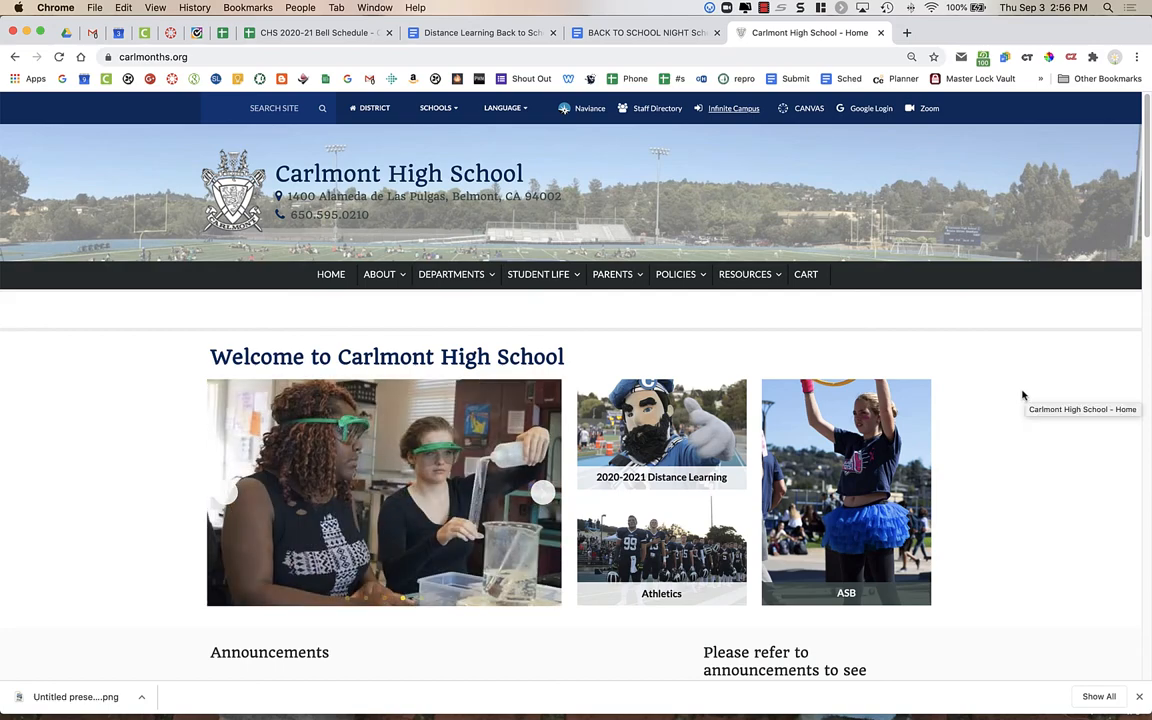
pyautogui.moveTo(928, 108)
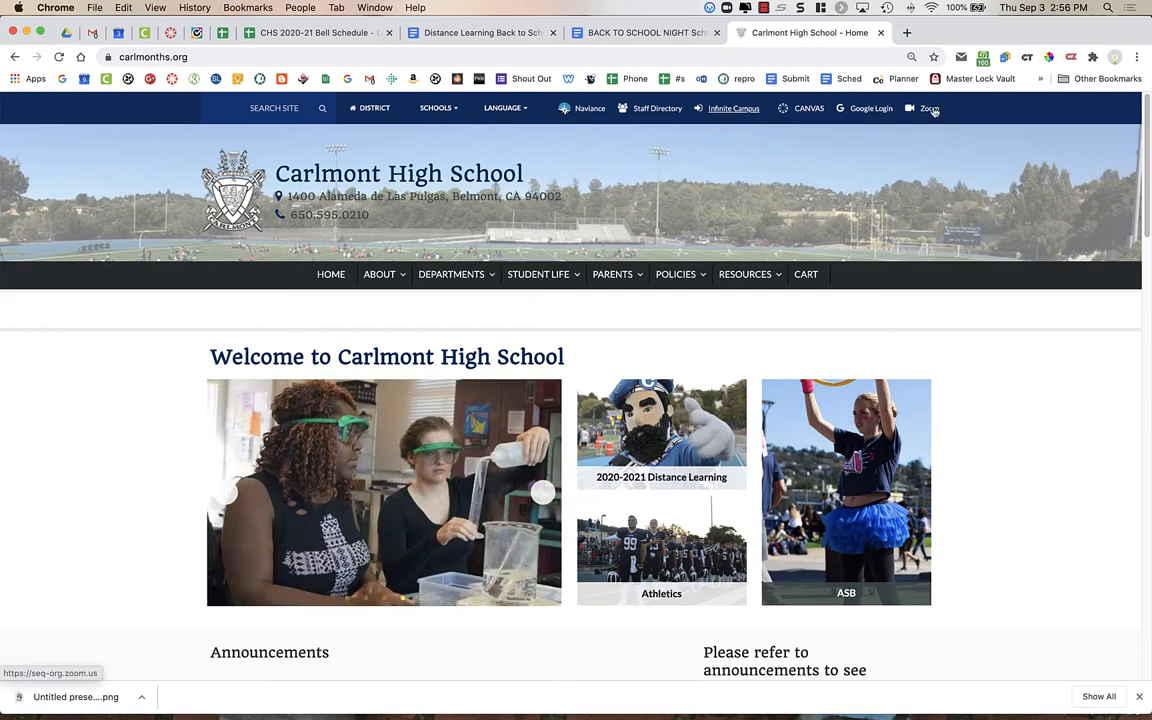
# Open the school's Zoom portal from the Carlmont High School site's top bar
pyautogui.click(928, 108)
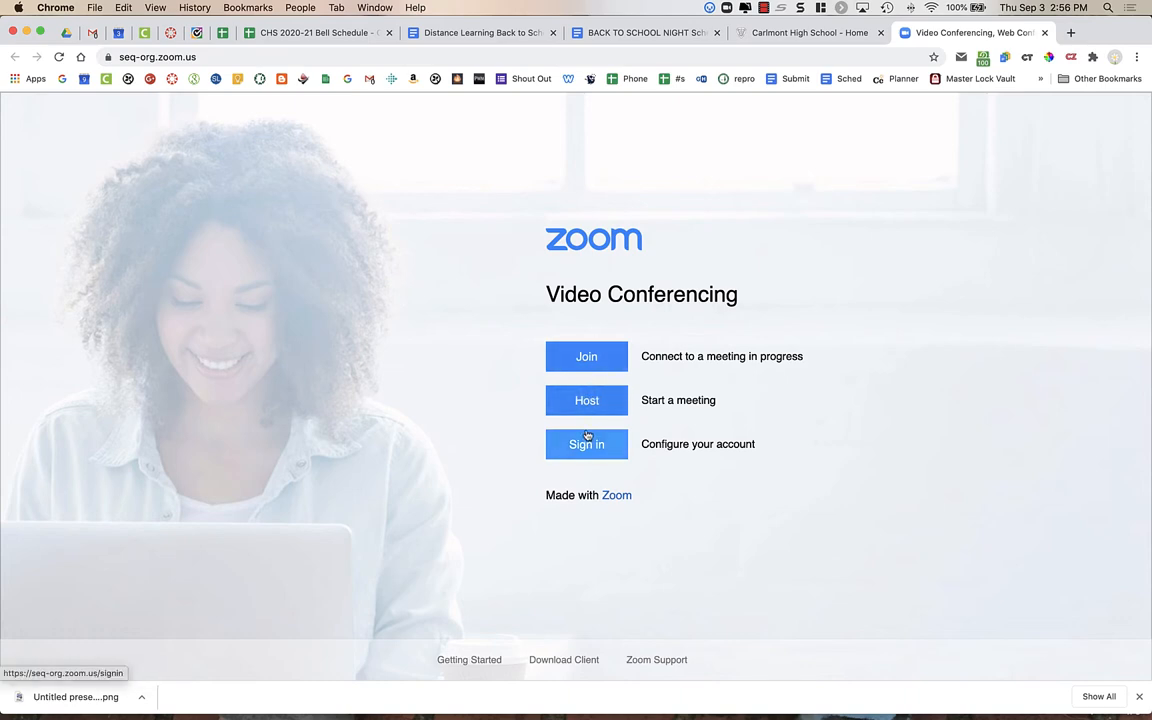
# Sign in to the Zoom account and land on the Meetings page of upcoming meetings
pyautogui.click(586, 444)
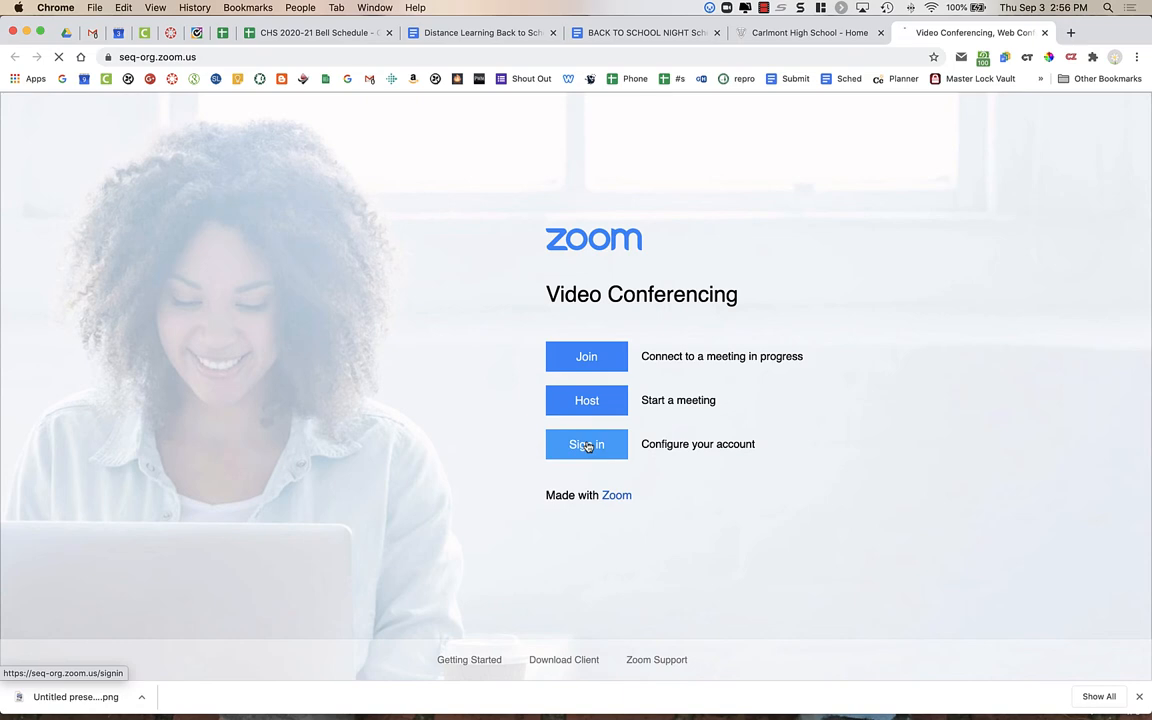
pyautogui.click(586, 444)
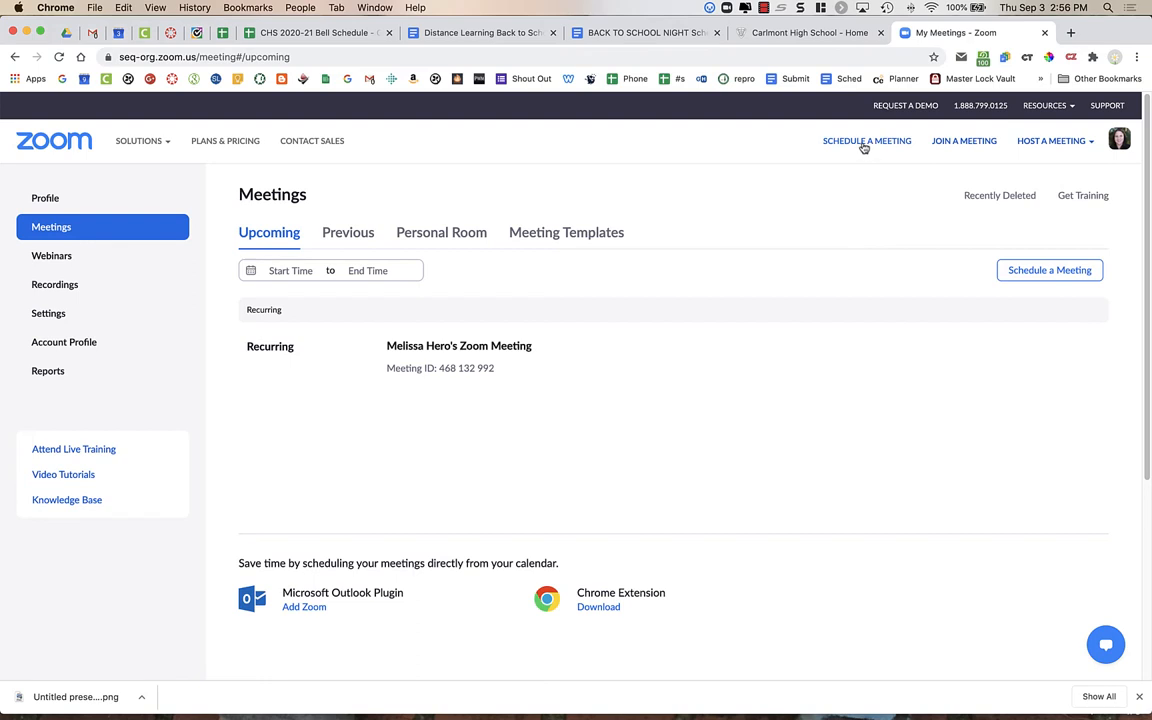
# Schedule a new meeting 'BTSN' for 09/15/2020 at 6:30 PM with a 2 hr duration
pyautogui.click(866, 140)
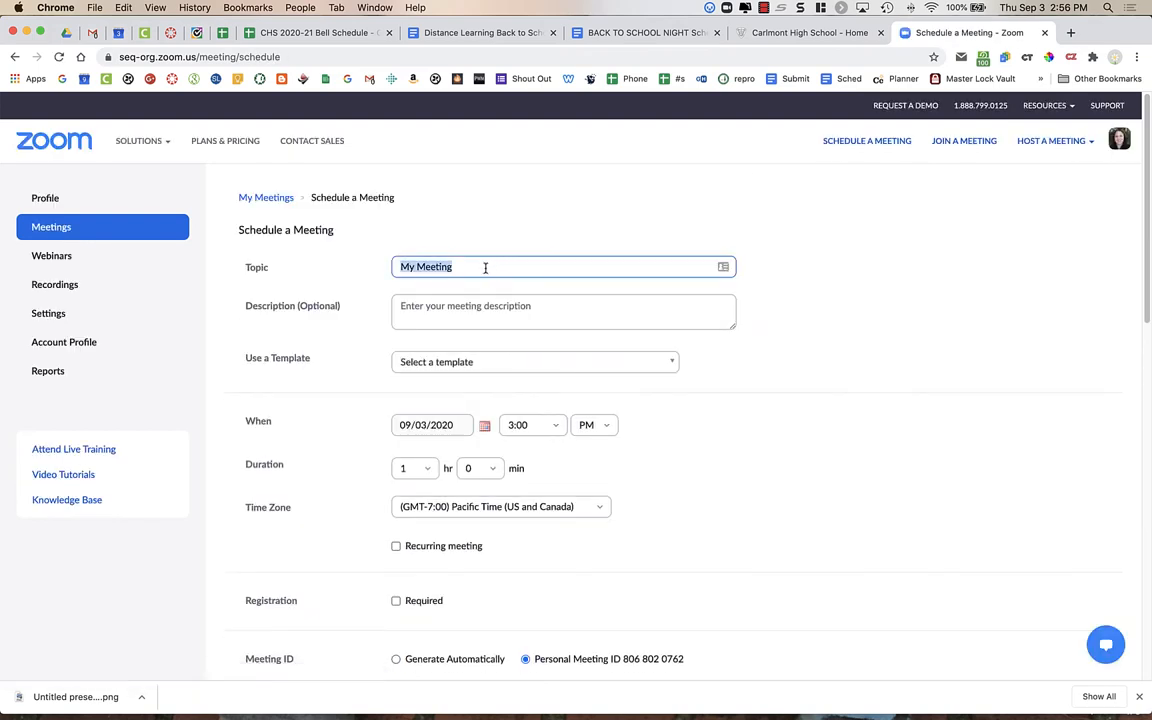
pyautogui.write('BTSN')
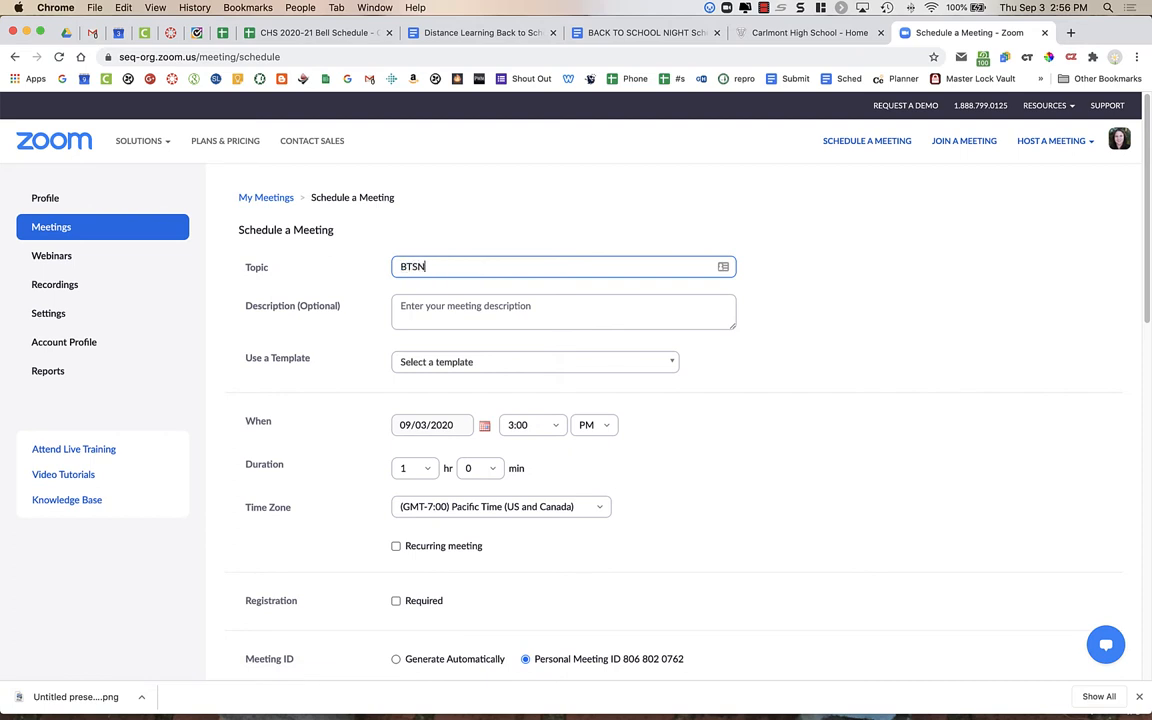
pyautogui.scroll(-3)
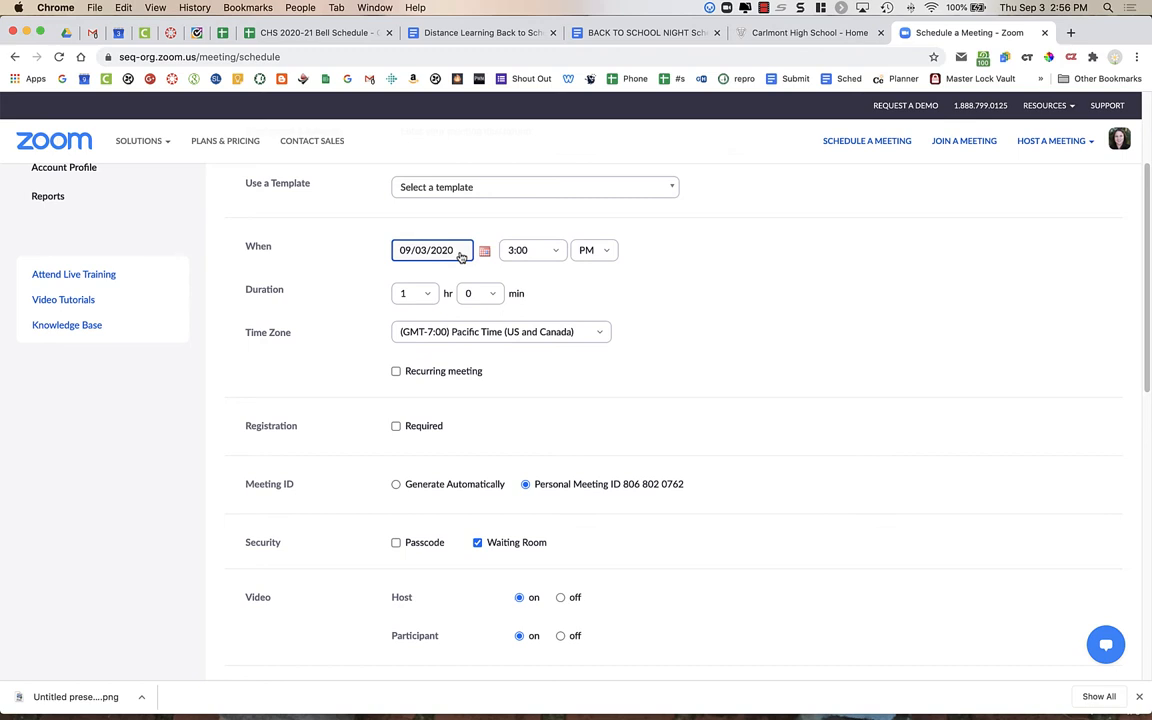
pyautogui.click(432, 250)
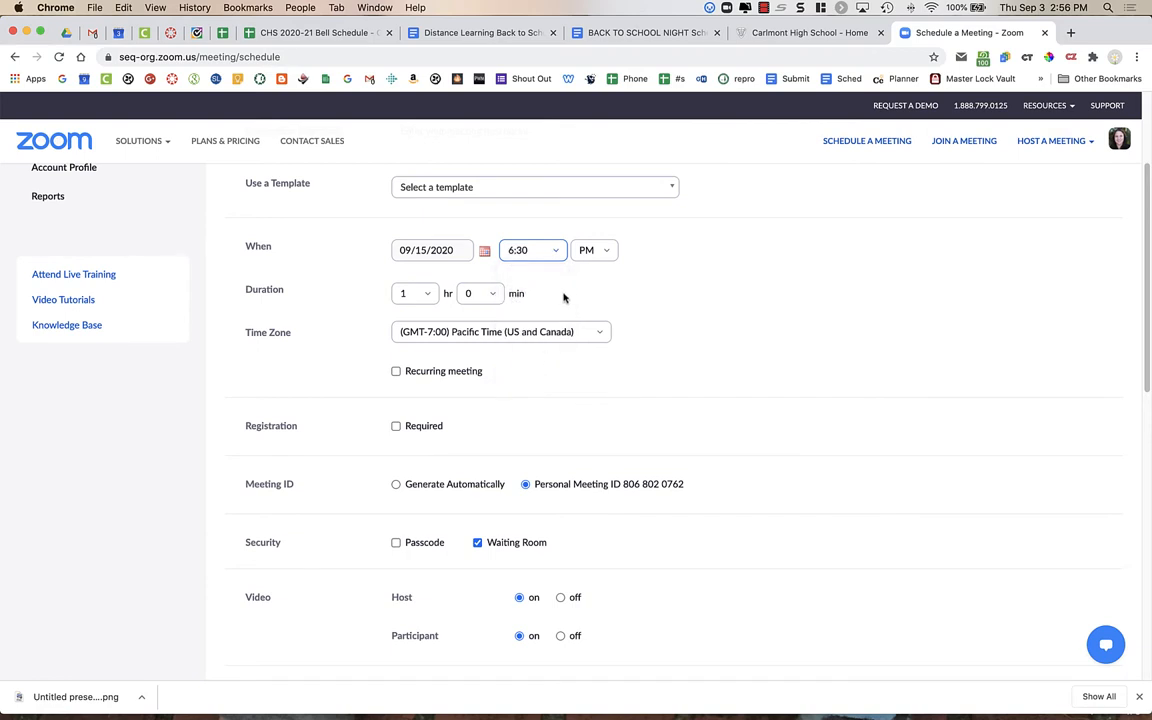
pyautogui.click(412, 292)
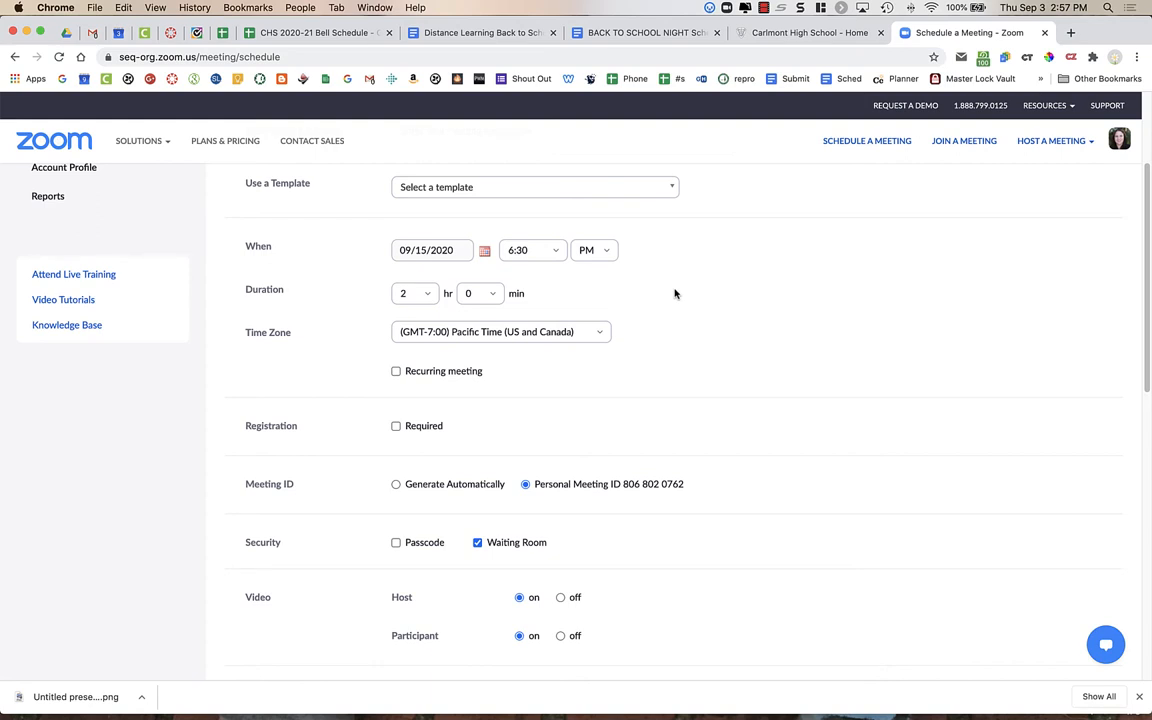
pyautogui.moveTo(672, 304)
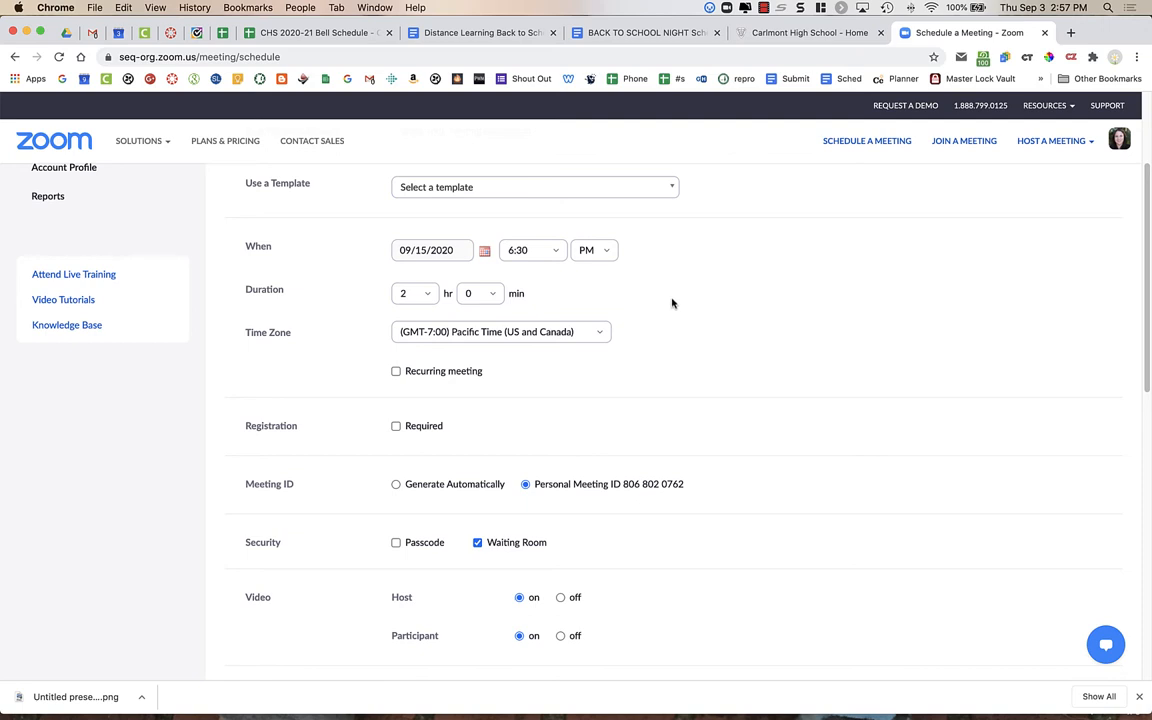
# Use an automatically generated meeting ID with a passcode and disable the Waiting Room
pyautogui.scroll(-3)
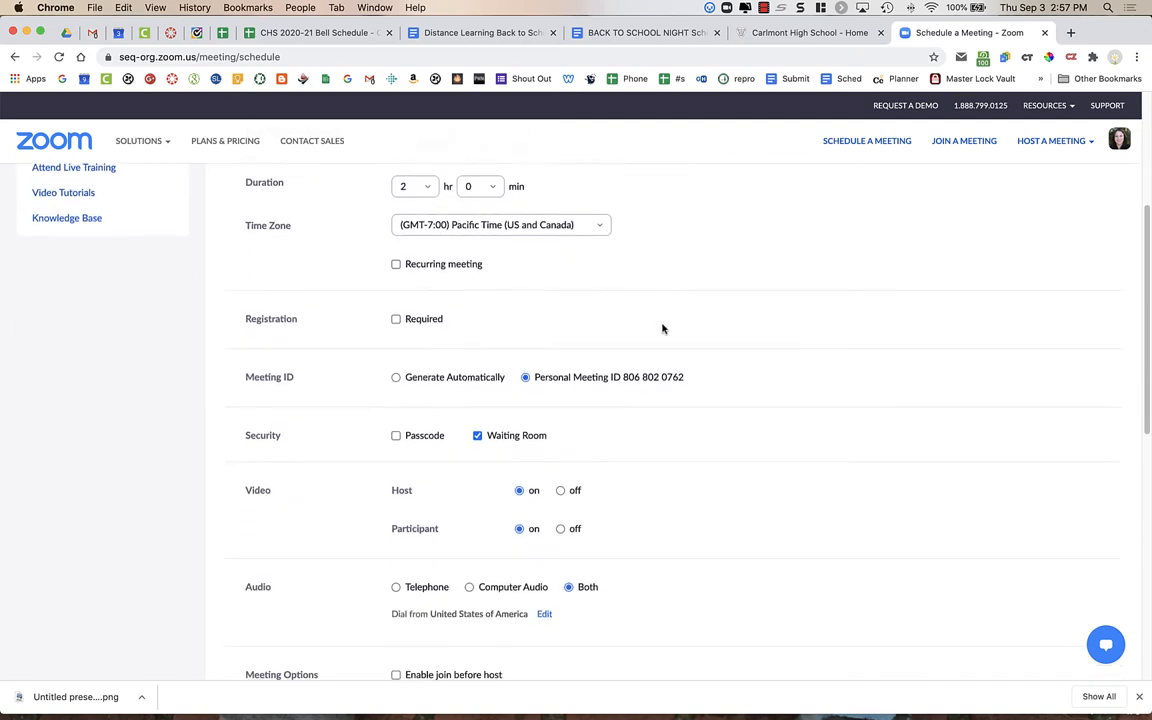
pyautogui.scroll(-3)
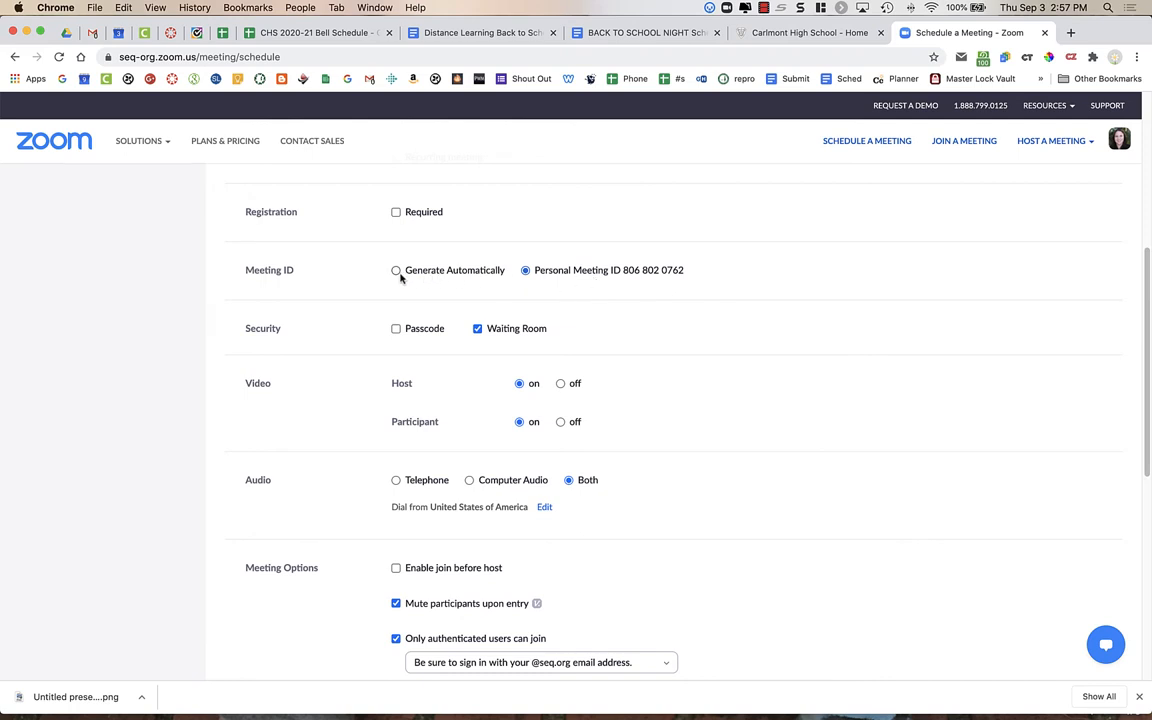
pyautogui.click(396, 270)
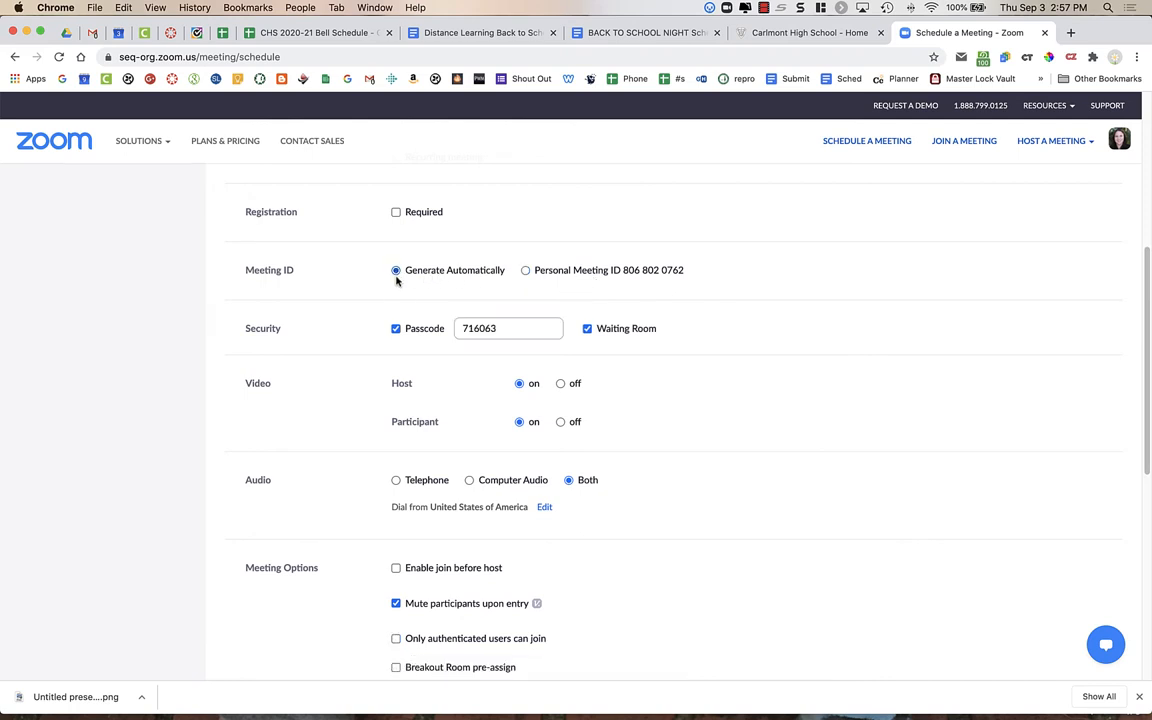
pyautogui.scroll(-3)
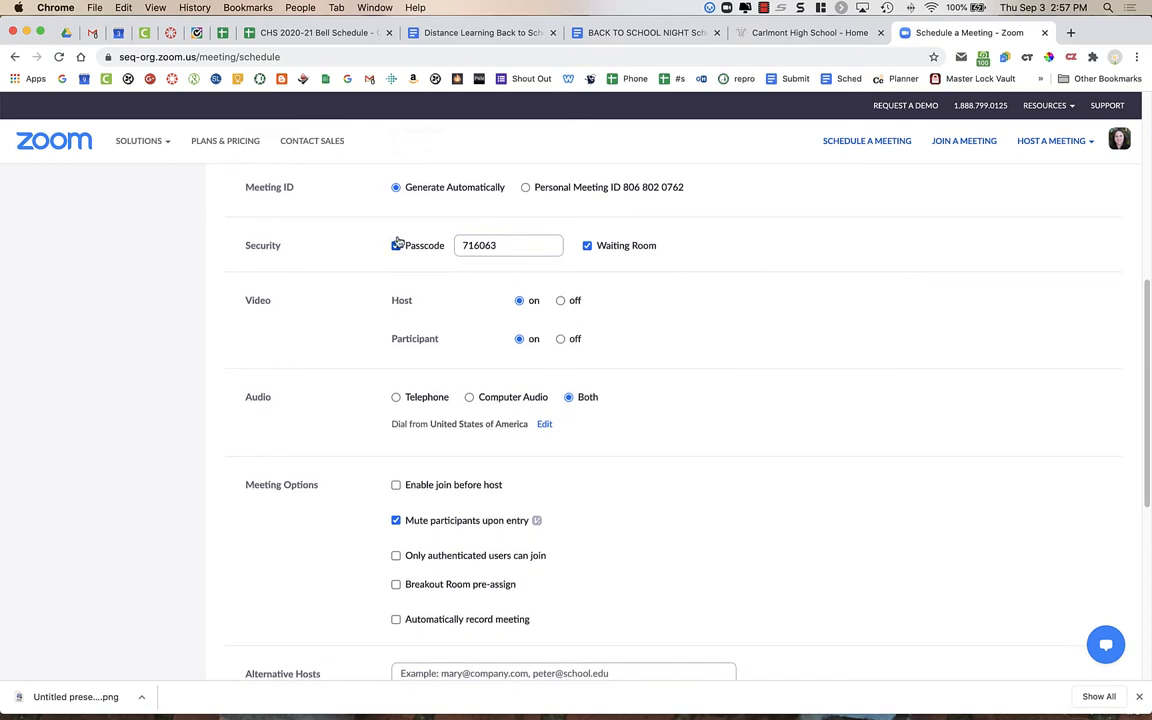
pyautogui.click(396, 244)
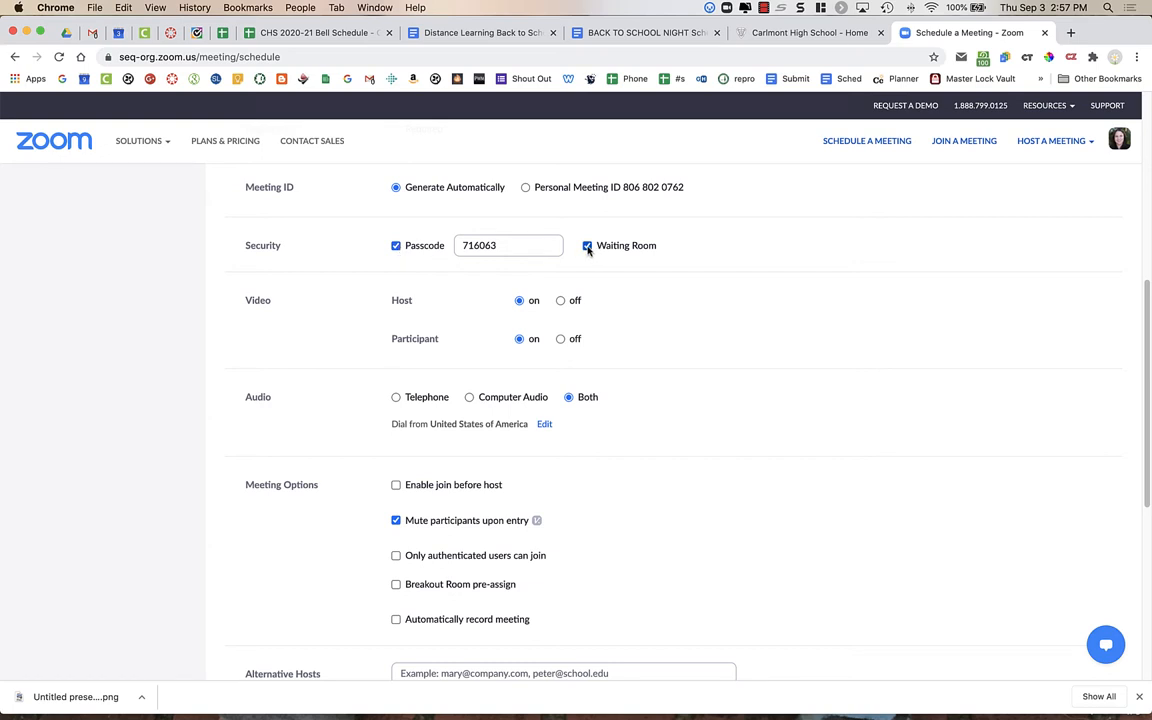
pyautogui.click(588, 244)
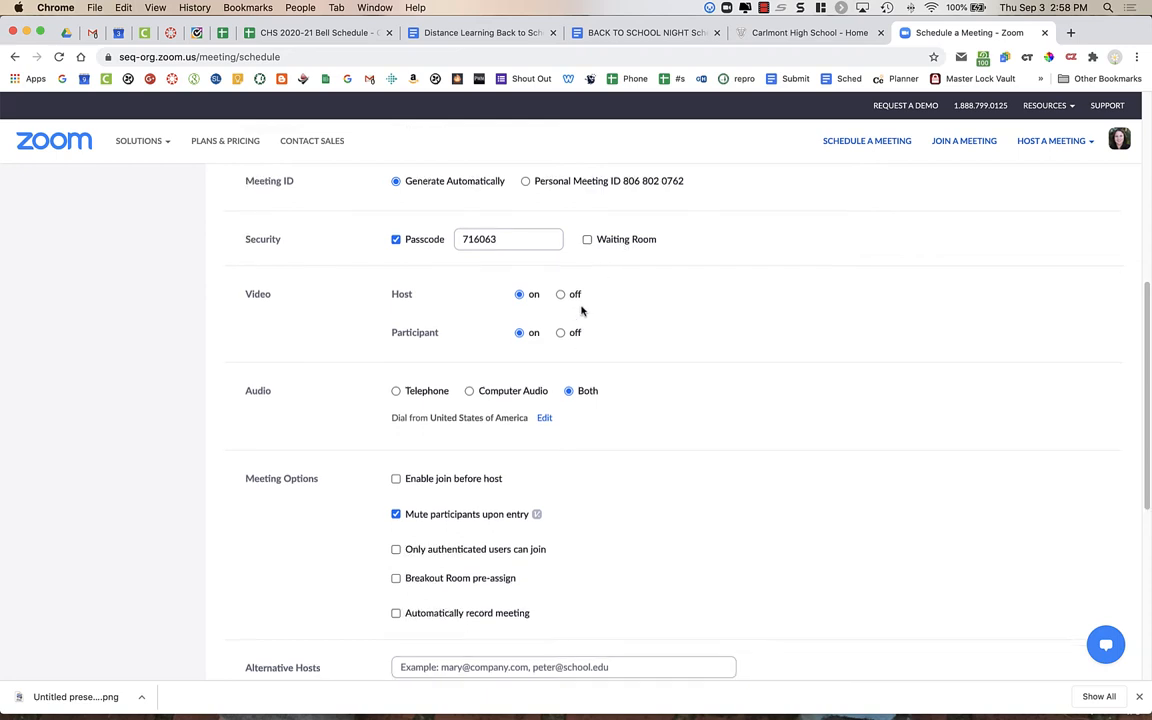
pyautogui.scroll(-3)
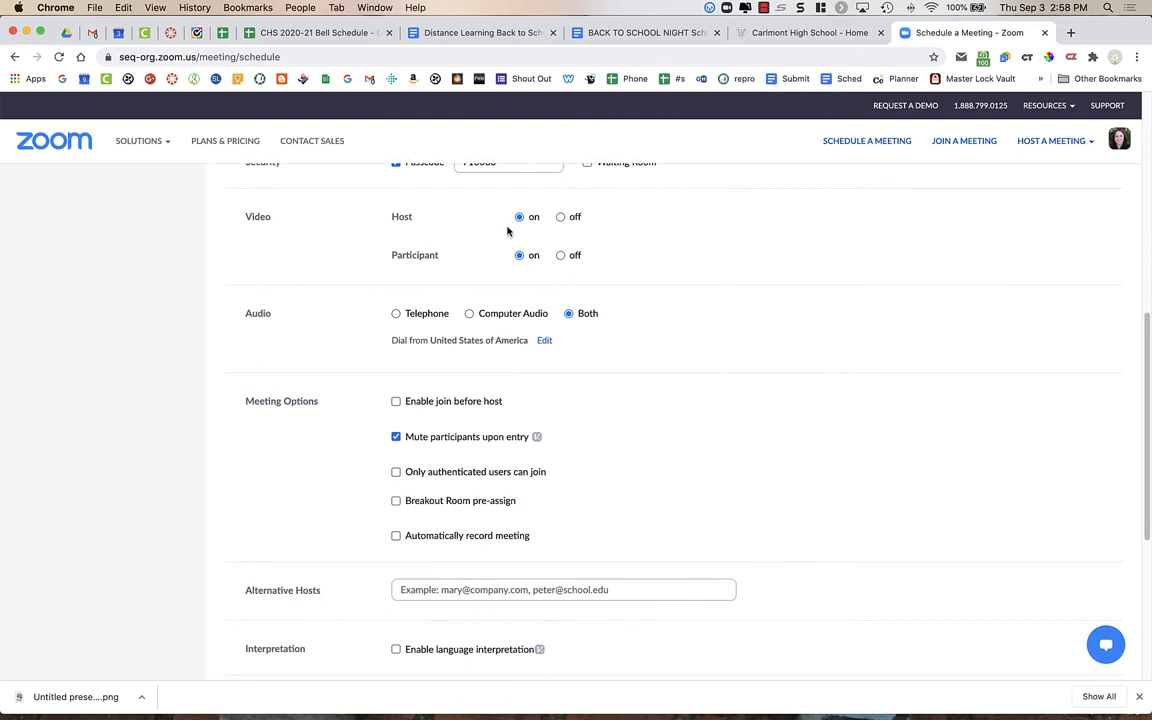
pyautogui.moveTo(518, 256)
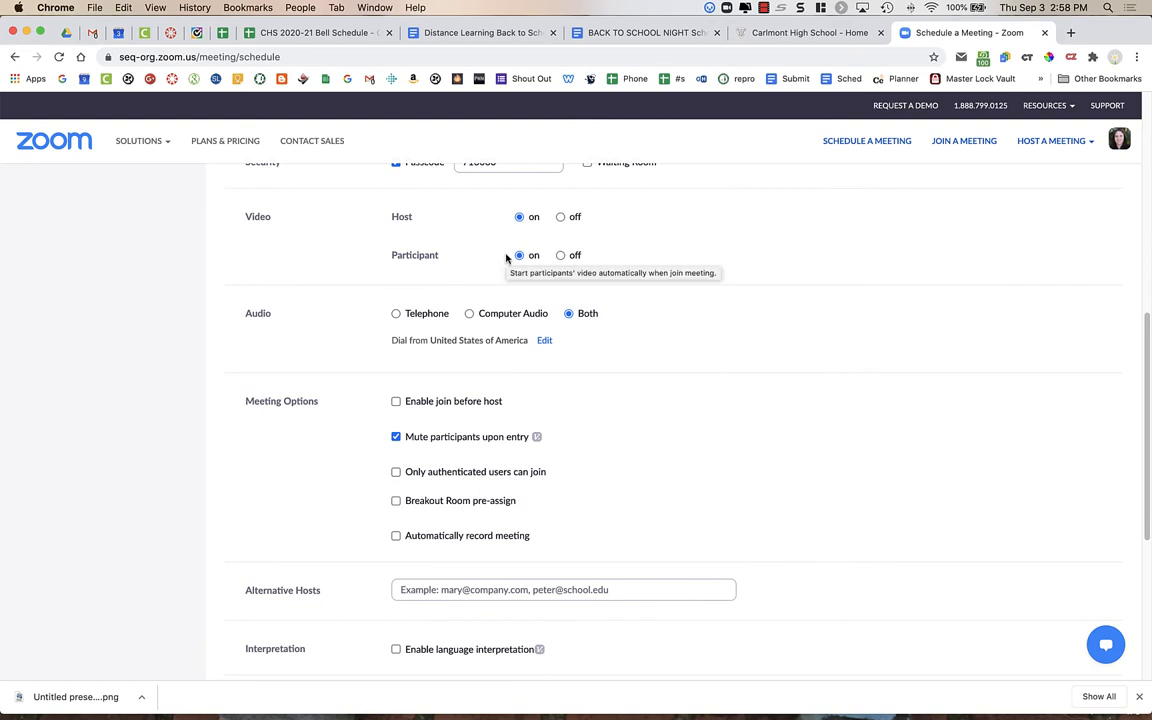
pyautogui.scroll(-3)
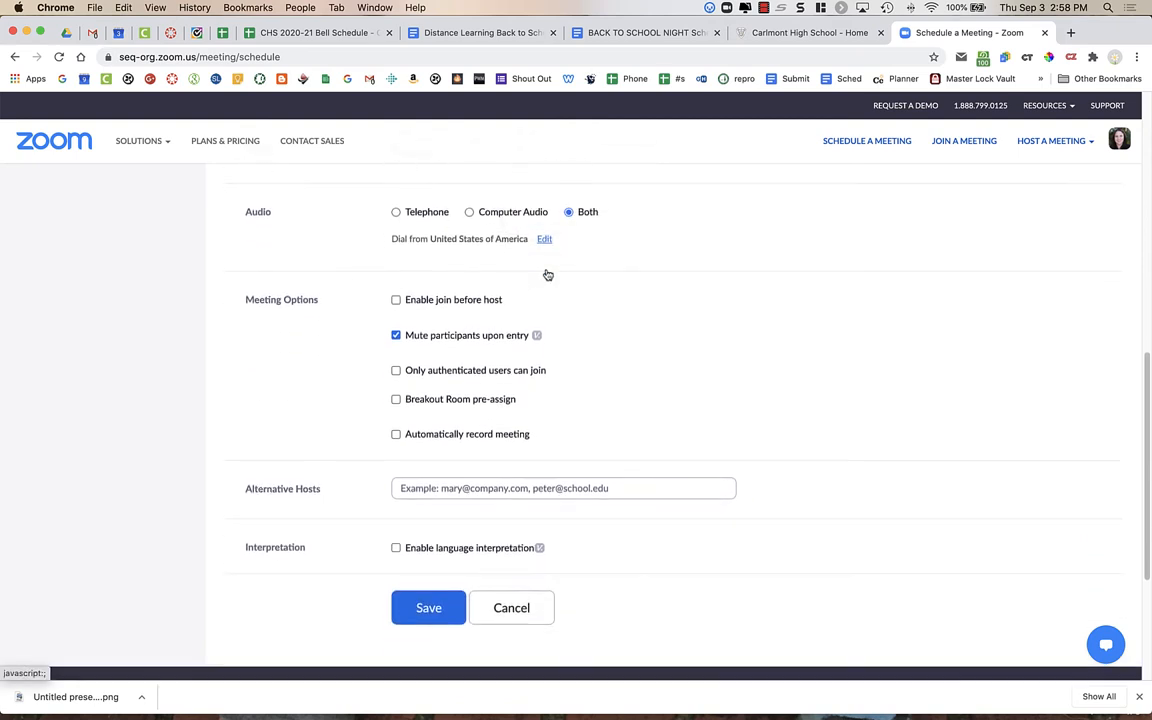
pyautogui.scroll(-3)
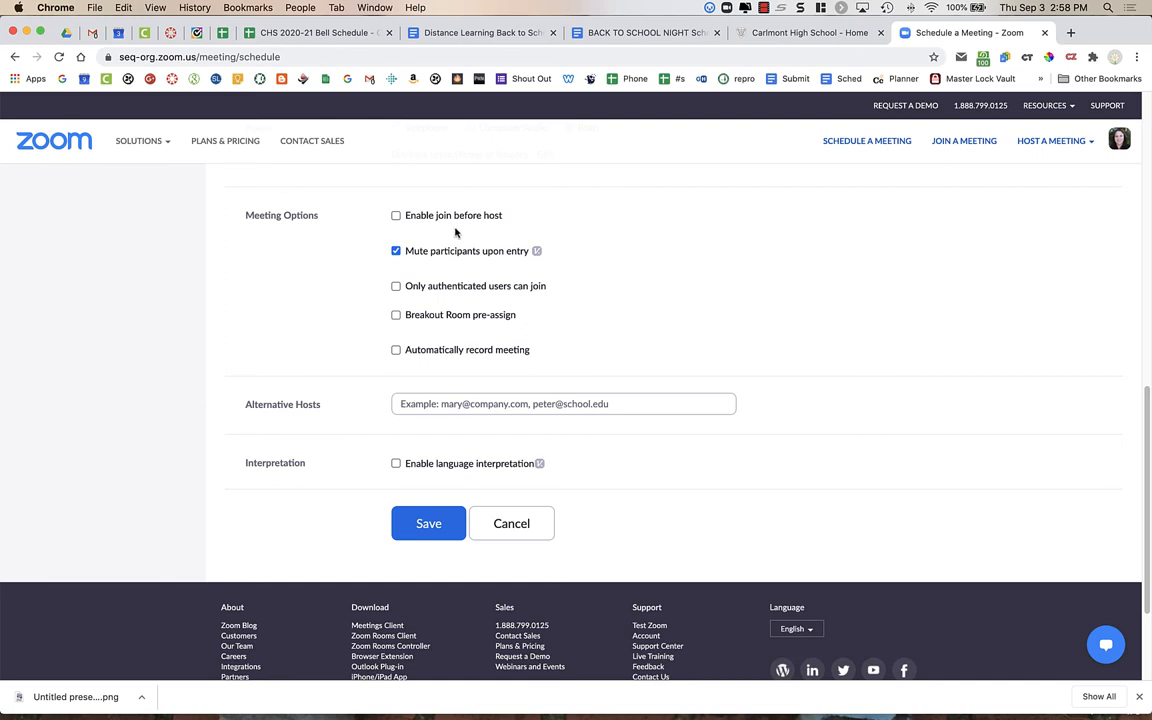
pyautogui.moveTo(508, 234)
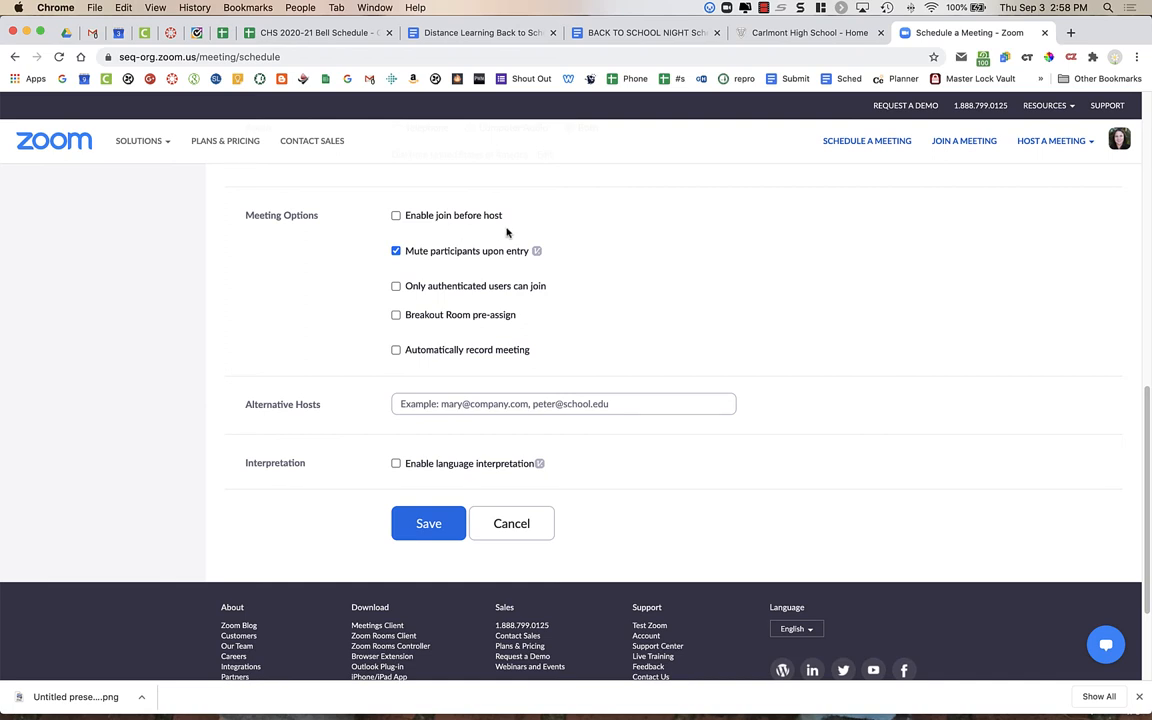
pyautogui.moveTo(434, 268)
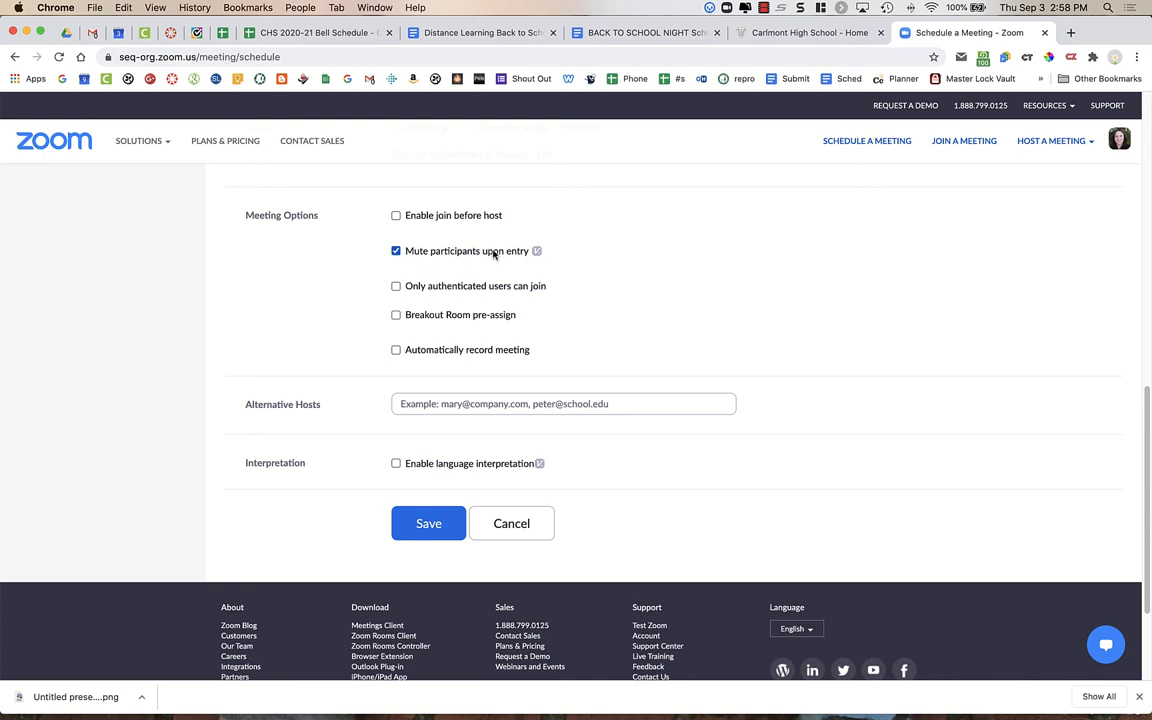
pyautogui.moveTo(418, 300)
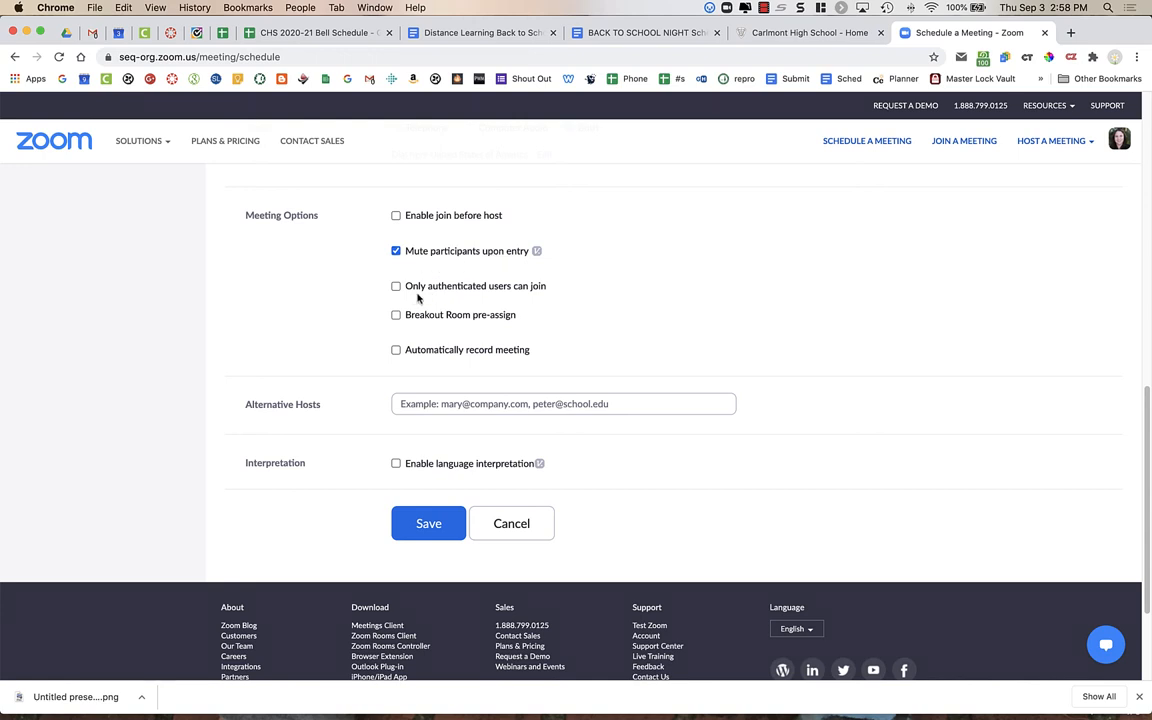
pyautogui.moveTo(378, 302)
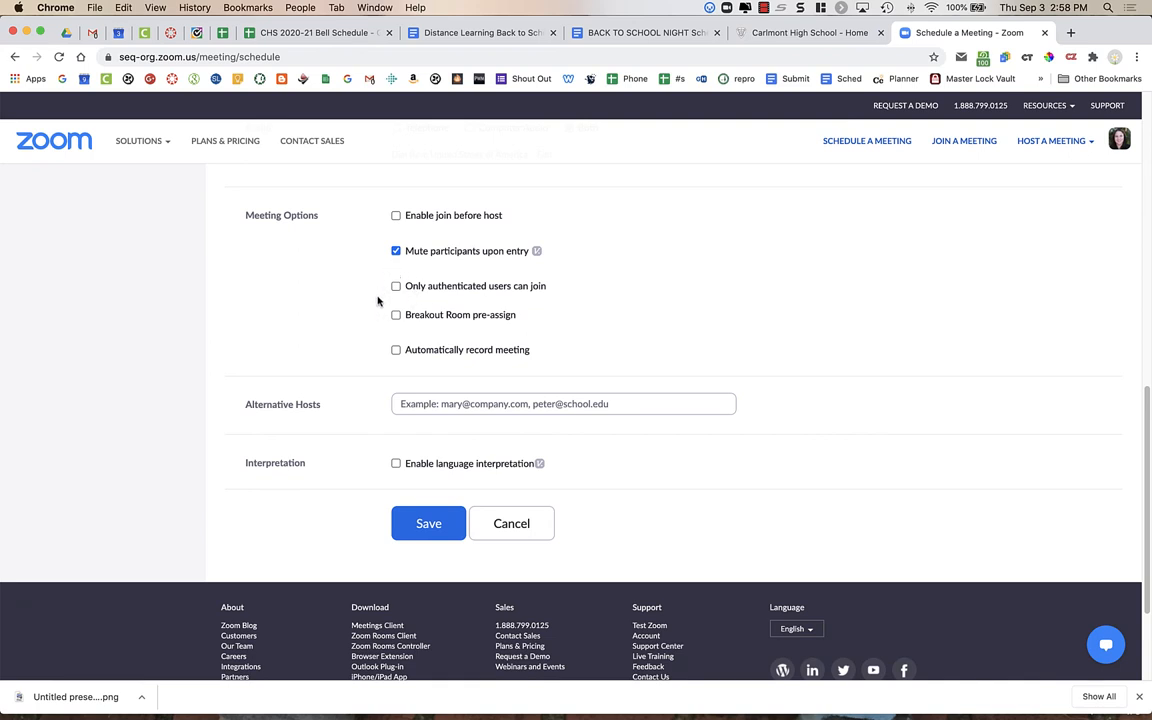
pyautogui.moveTo(424, 292)
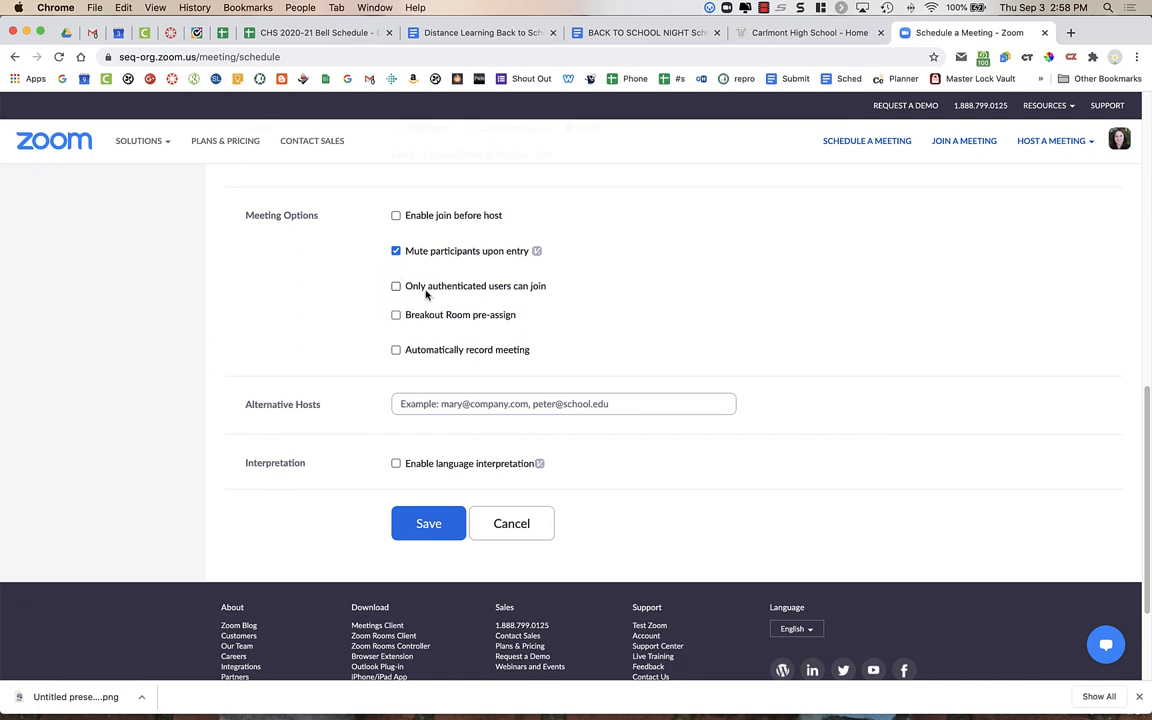
pyautogui.moveTo(424, 312)
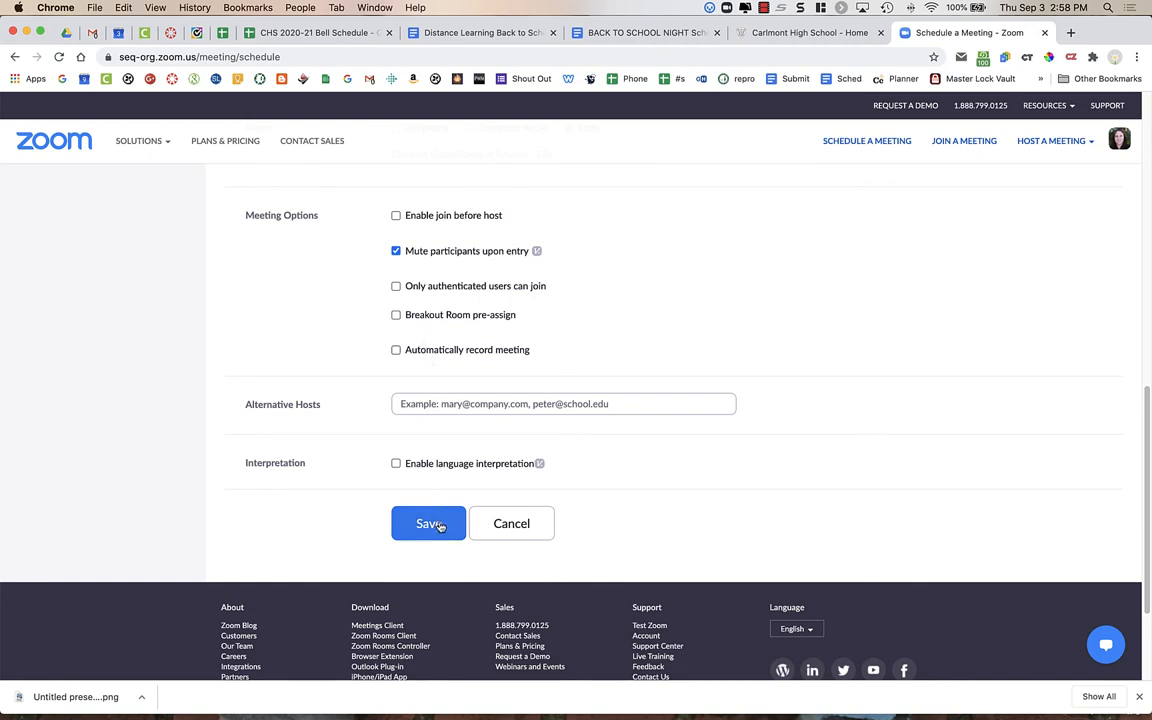
# Save the BTSN meeting, reaching its details page with the invite link
pyautogui.click(428, 524)
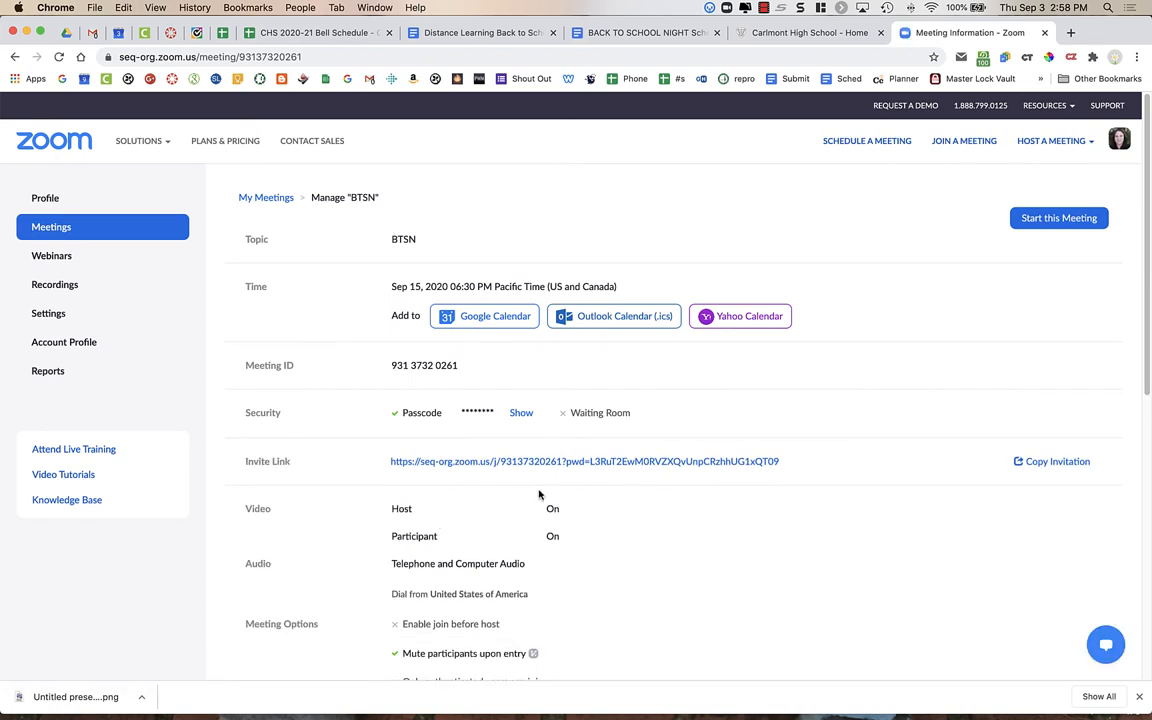
pyautogui.moveTo(588, 468)
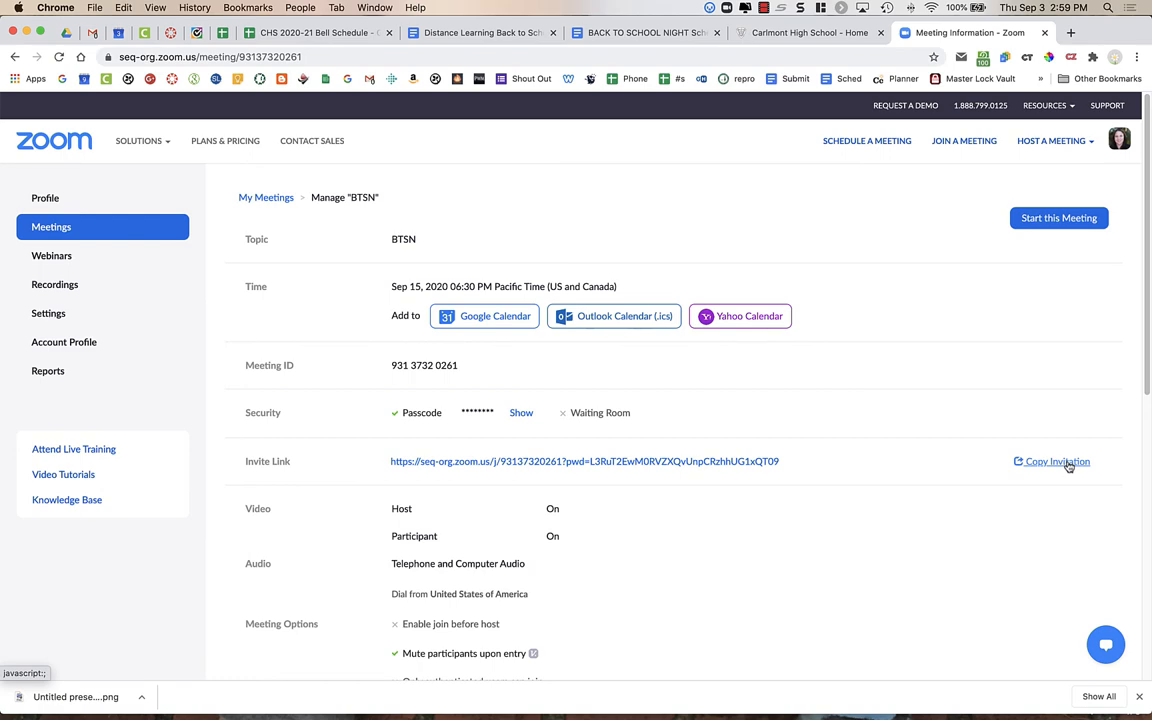
# Copy the full BTSN meeting invitation text to the clipboard
pyautogui.click(1052, 460)
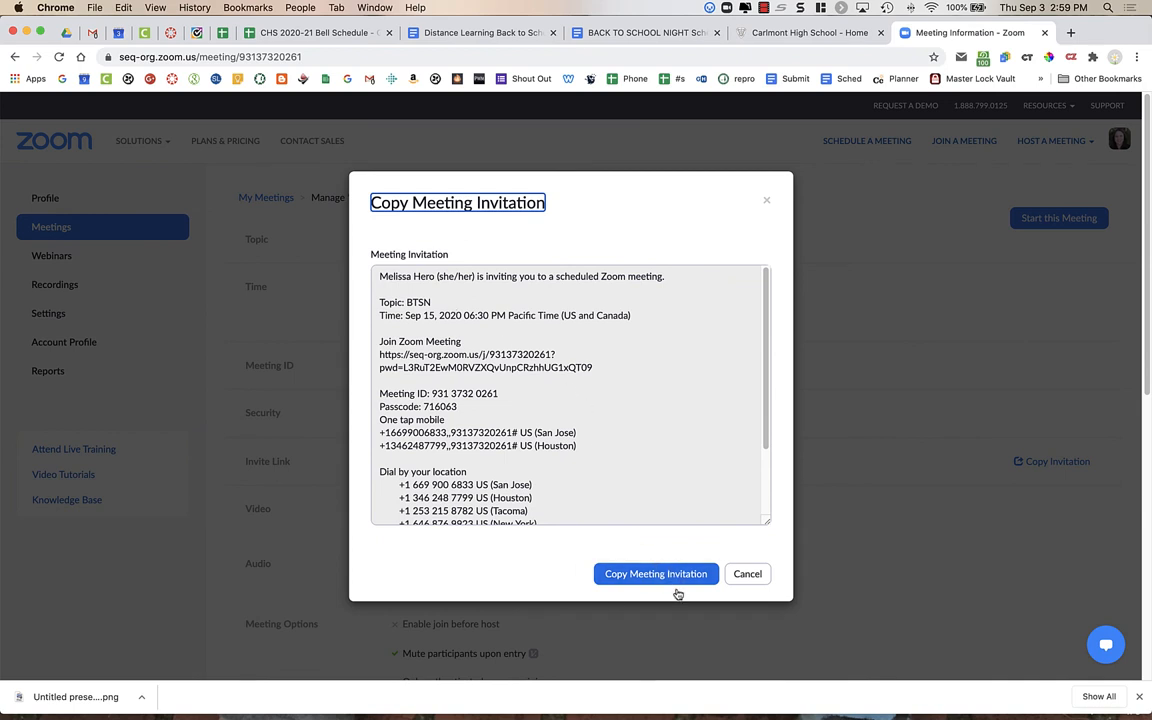
pyautogui.click(656, 572)
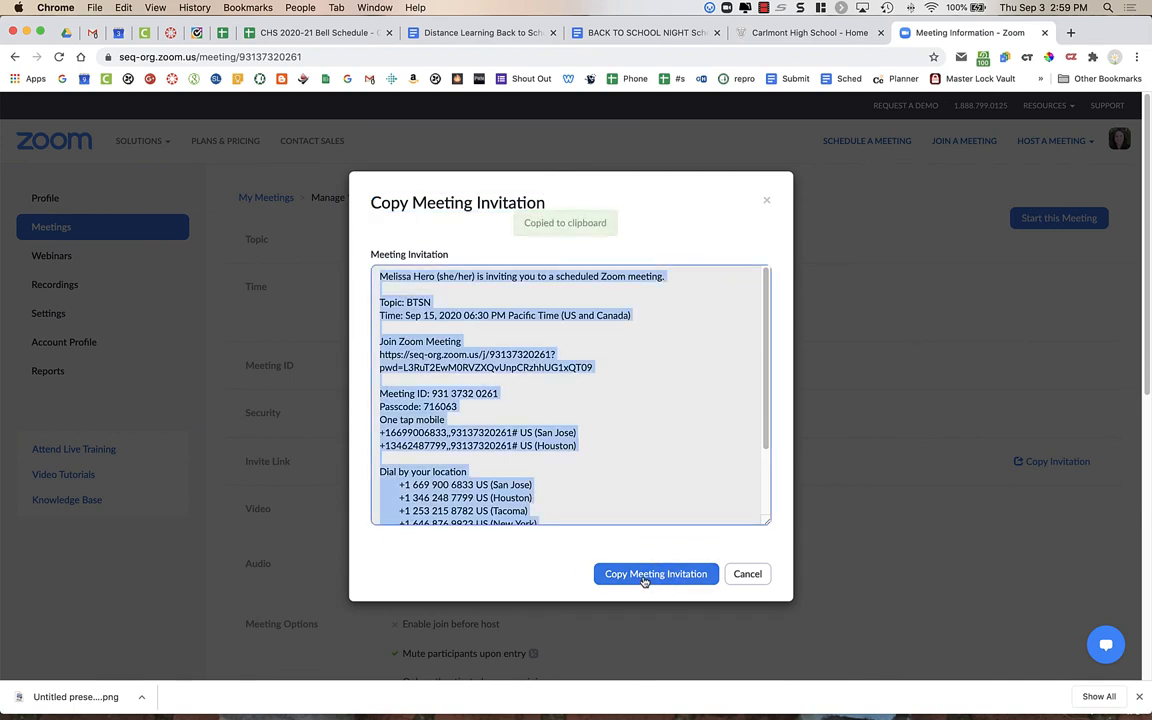
pyautogui.moveTo(596, 408)
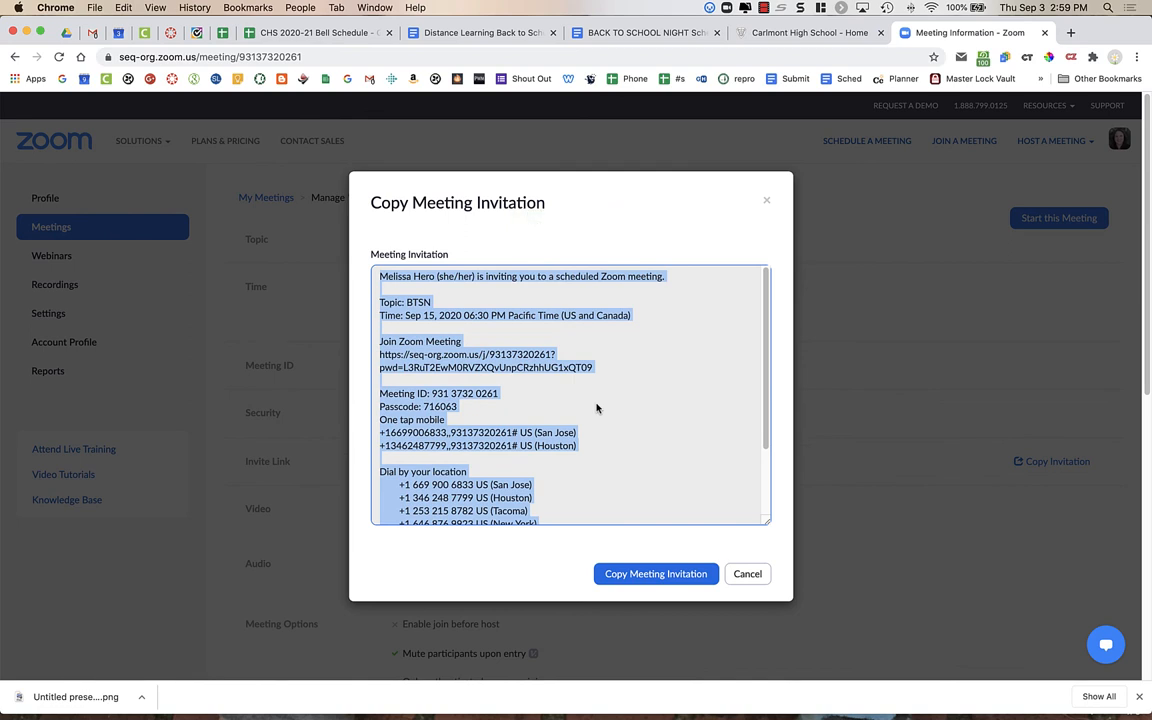
pyautogui.moveTo(436, 296)
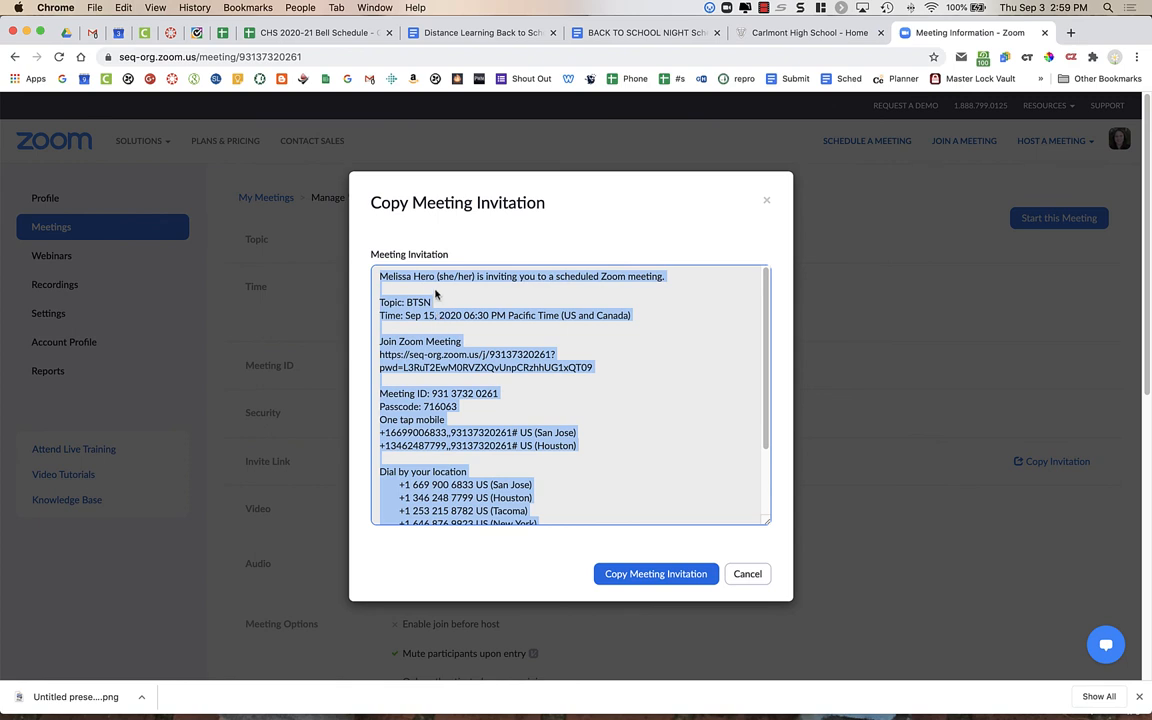